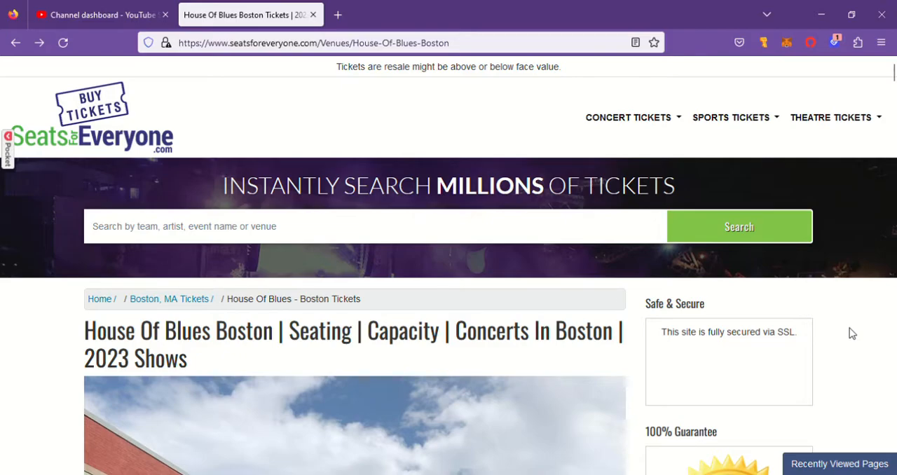
# Browse the event list to locate the Cannons Sep 8 show at House of Blues Boston.
pyautogui.scroll(-3)
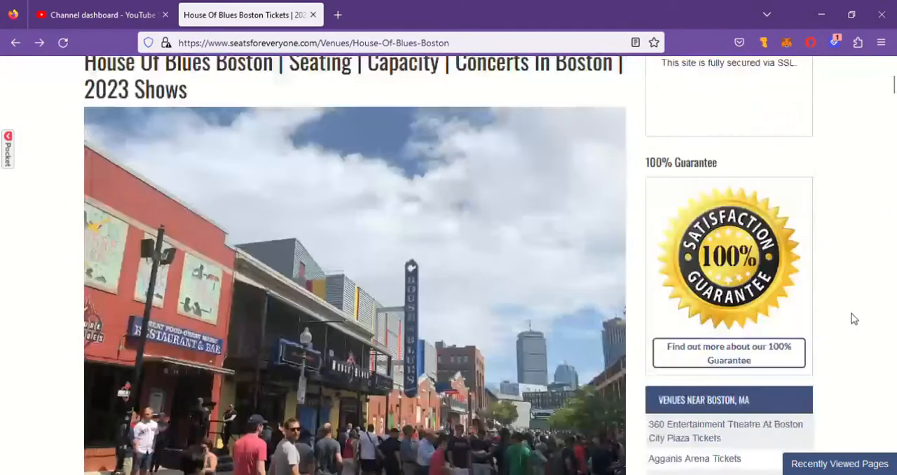
pyautogui.scroll(-3)
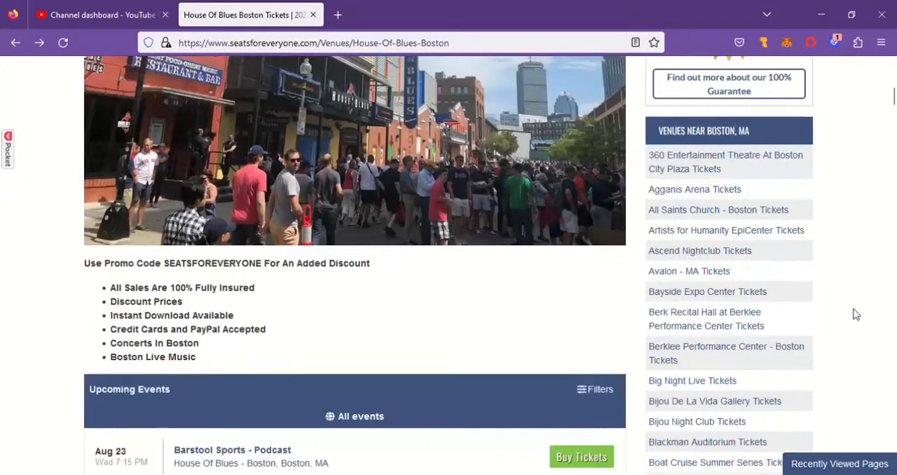
pyautogui.scroll(3)
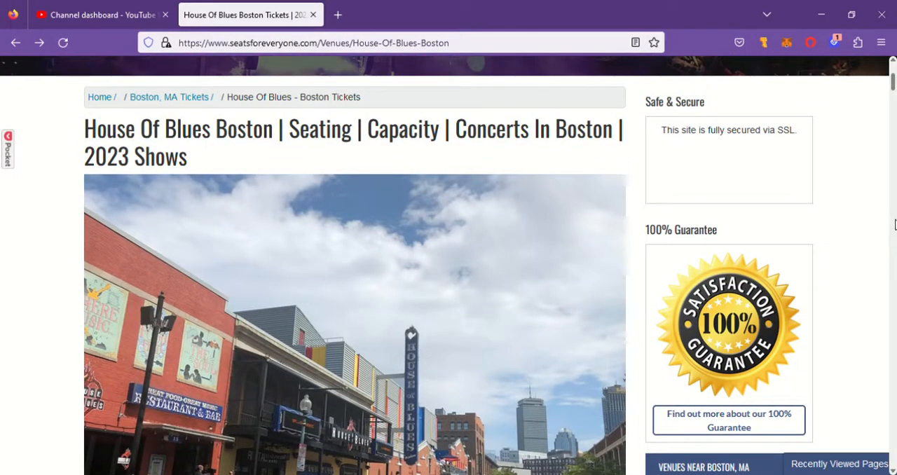
pyautogui.scroll(-3)
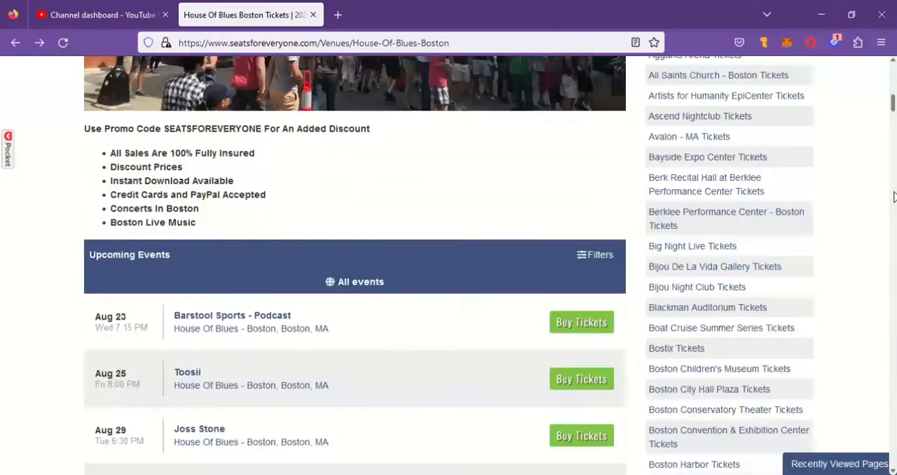
pyautogui.scroll(3)
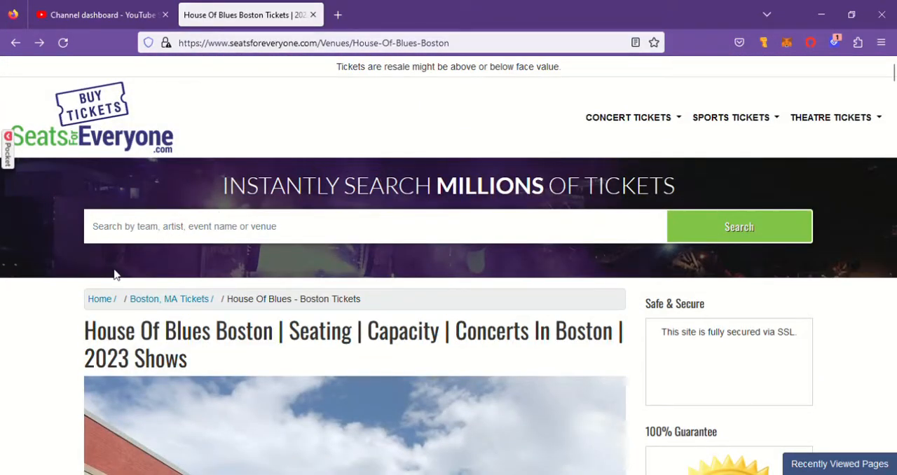
pyautogui.moveTo(821, 299)
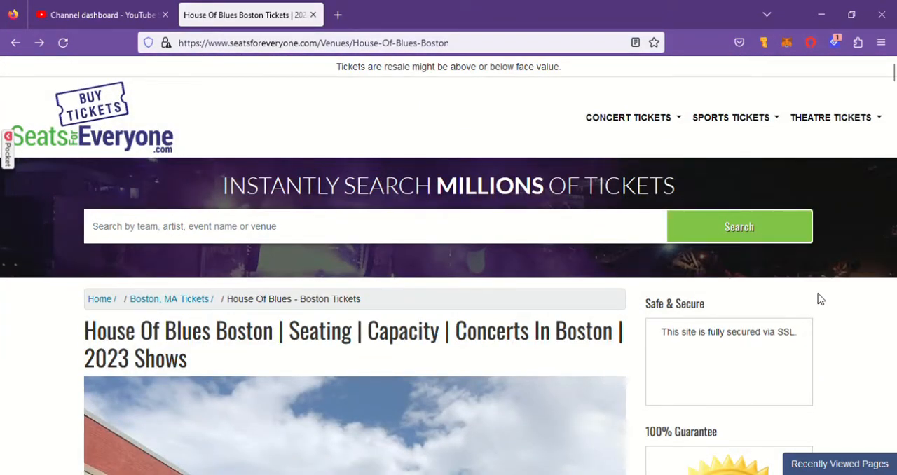
pyautogui.moveTo(339, 265)
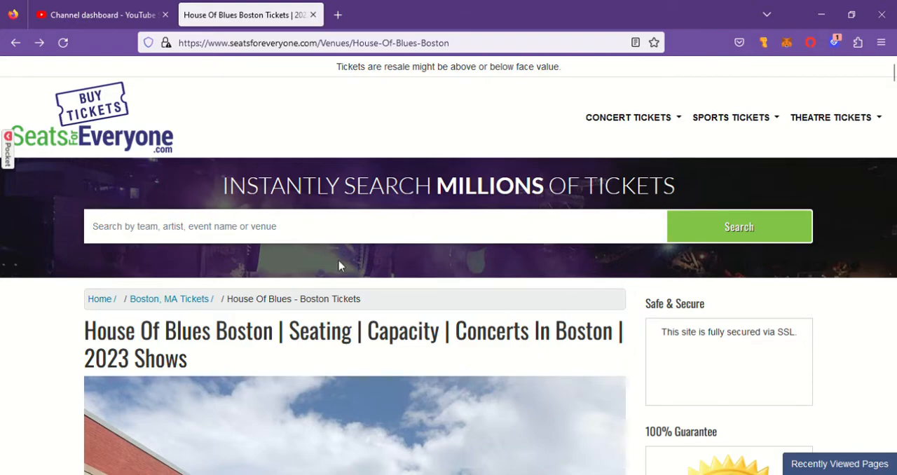
pyautogui.moveTo(872, 323)
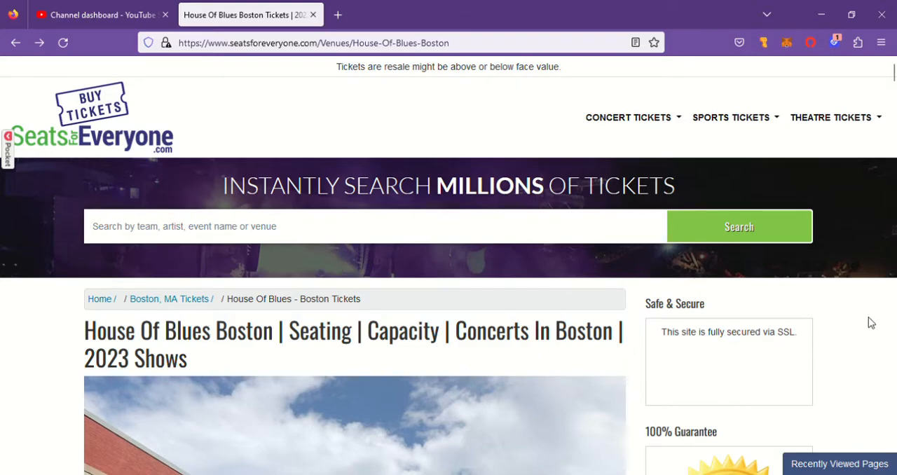
pyautogui.scroll(-3)
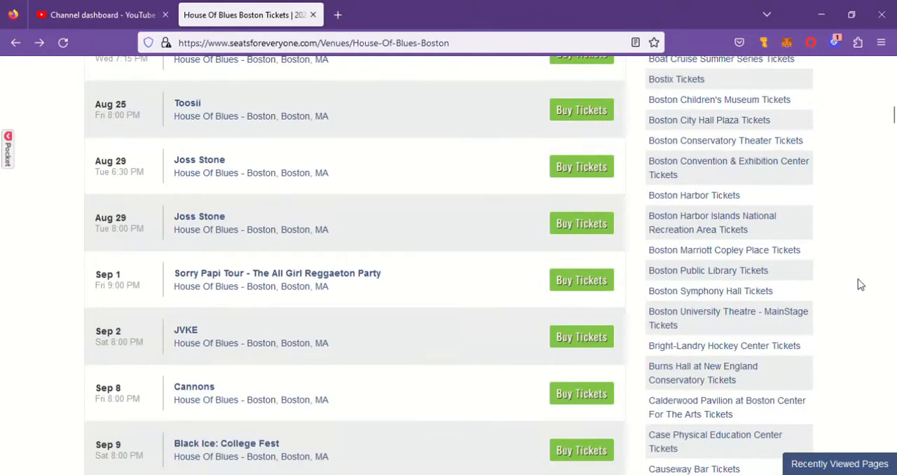
pyautogui.scroll(-3)
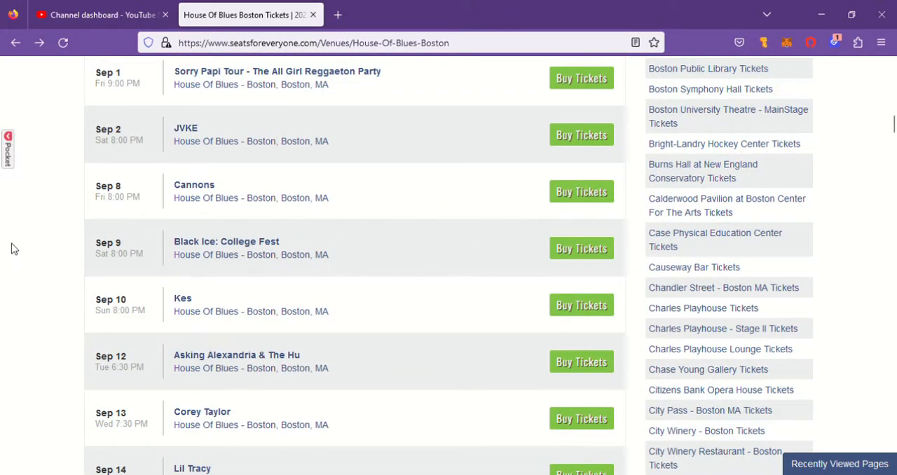
pyautogui.moveTo(311, 182)
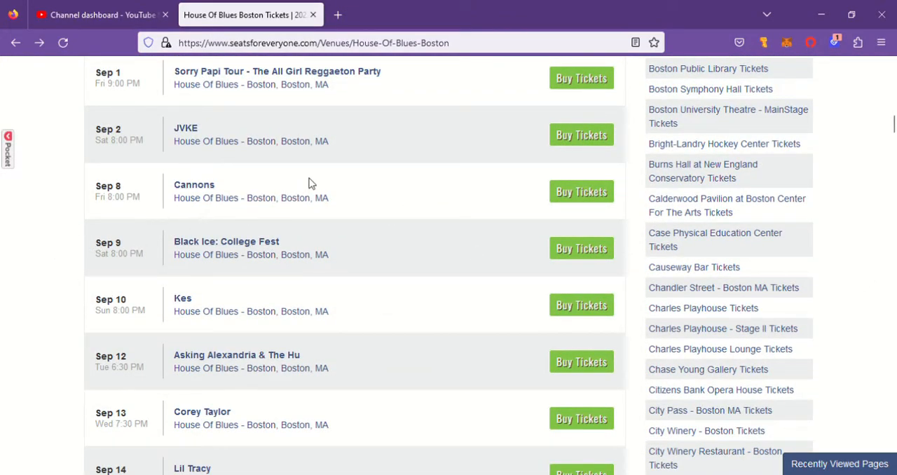
pyautogui.moveTo(582, 191)
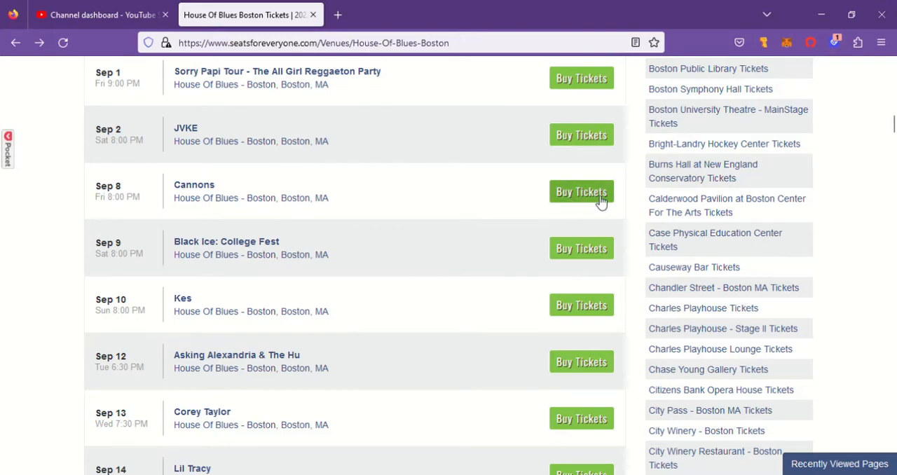
# Open the Cannons Sep 8, 2023 event page with its seating map and ticket listings.
pyautogui.click(580, 190)
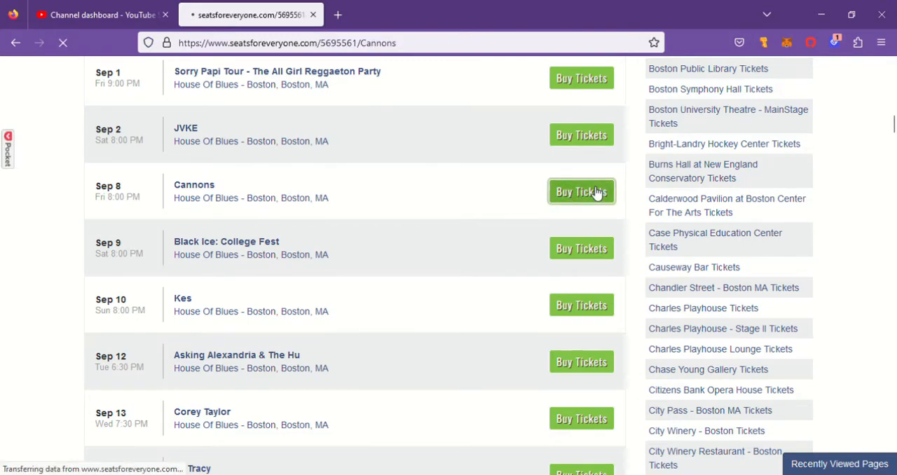
pyautogui.click(580, 190)
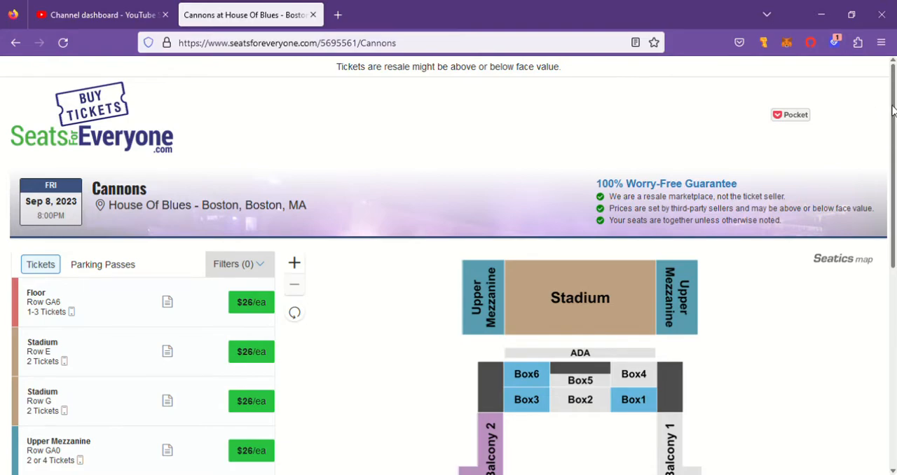
pyautogui.scroll(-3)
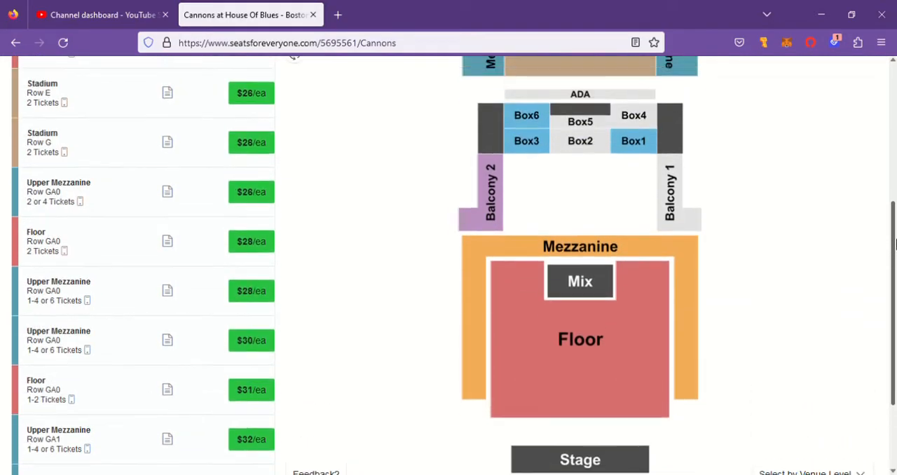
pyautogui.scroll(3)
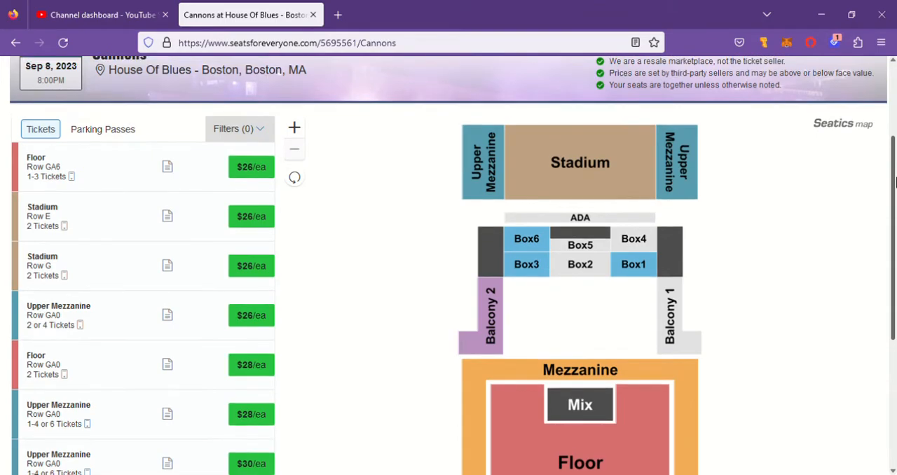
pyautogui.moveTo(527, 179)
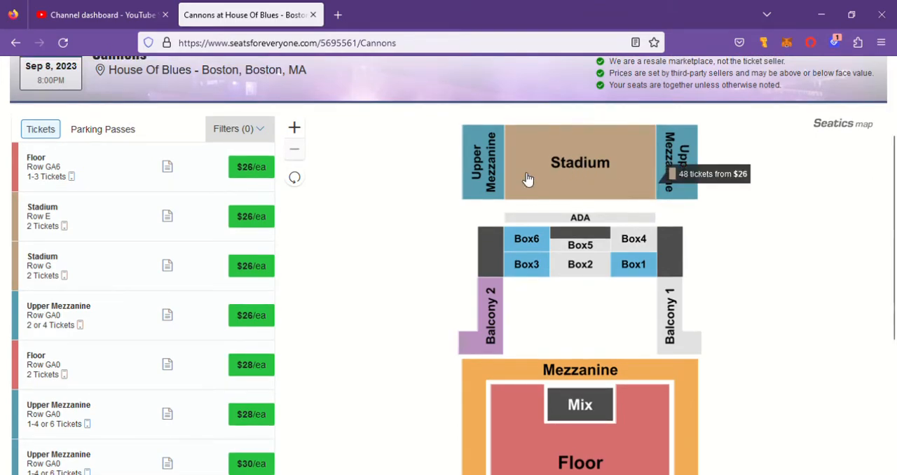
pyautogui.scroll(-3)
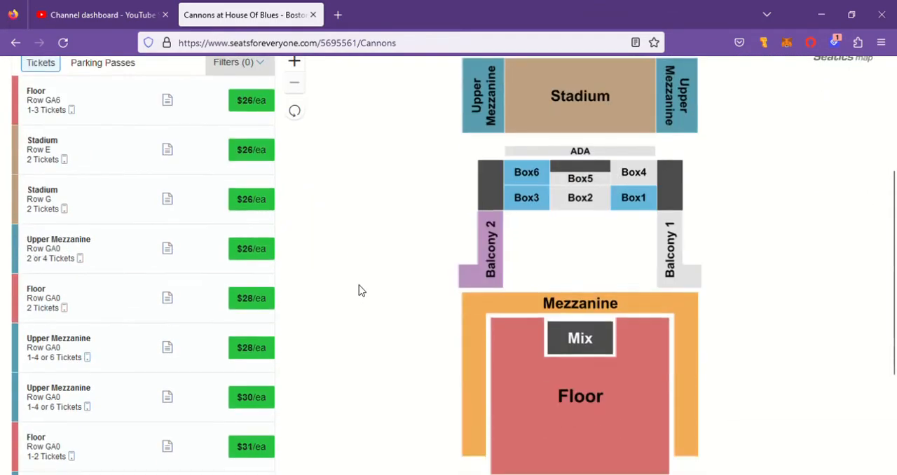
pyautogui.scroll(-3)
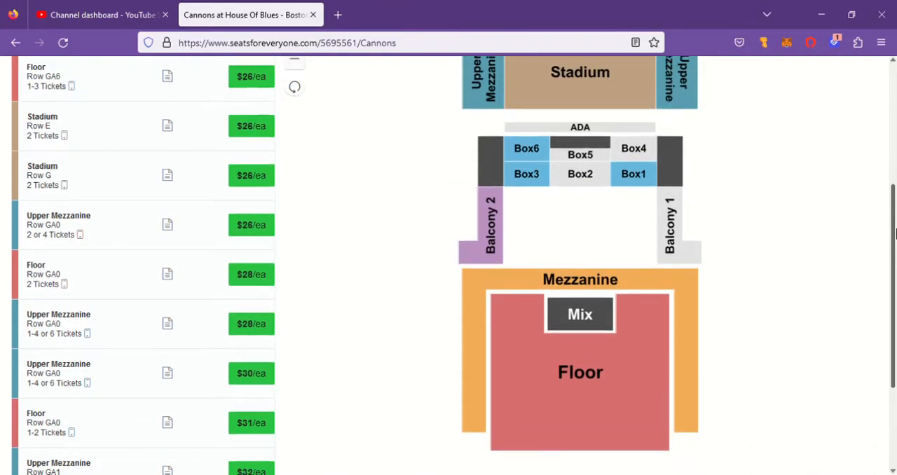
pyautogui.scroll(-3)
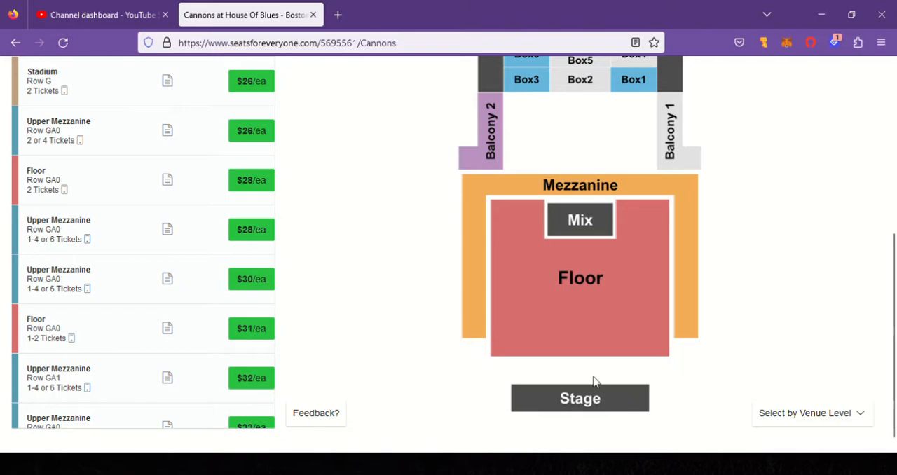
pyautogui.moveTo(610, 269)
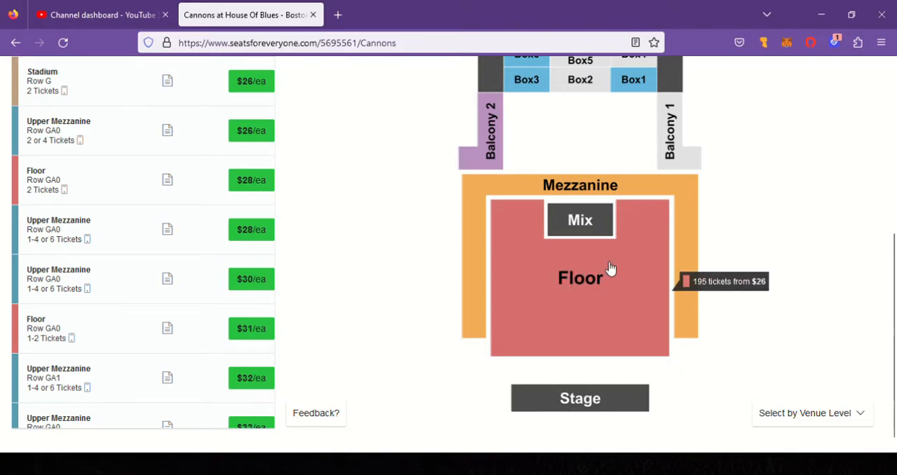
pyautogui.moveTo(581, 220)
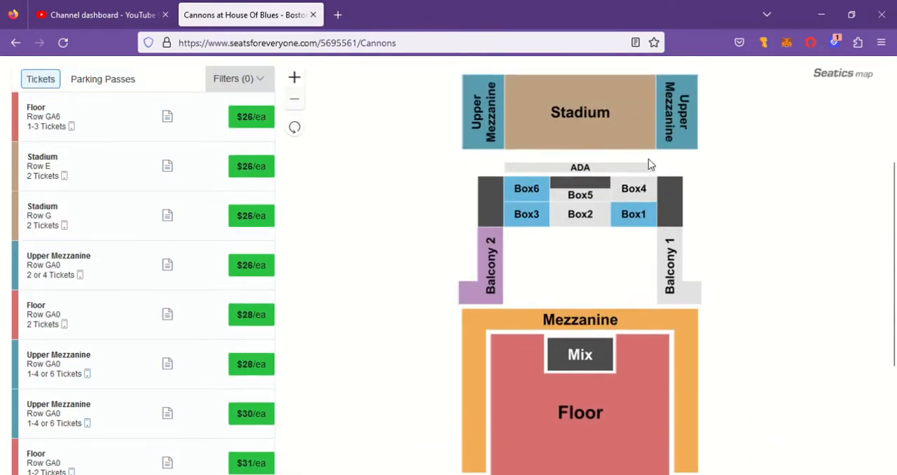
pyautogui.moveTo(418, 247)
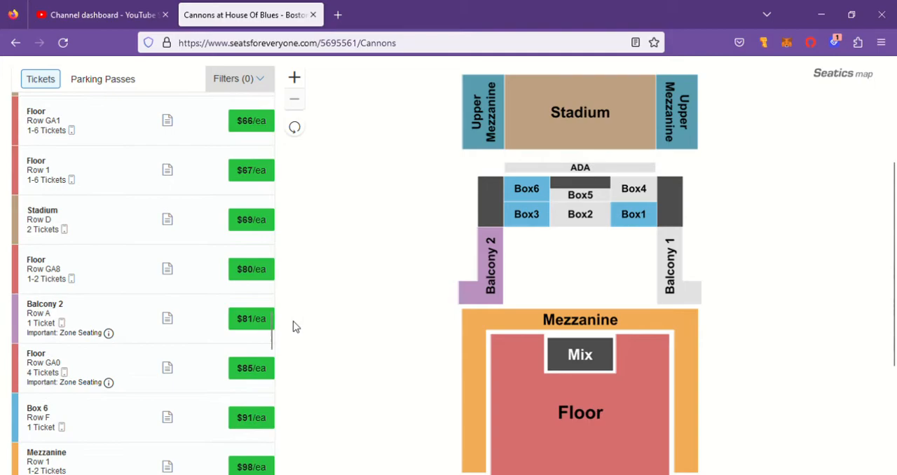
# Browse listings up to $98, then return to the top showing Upper Mezzanine tickets from $26.
pyautogui.scroll(-3)
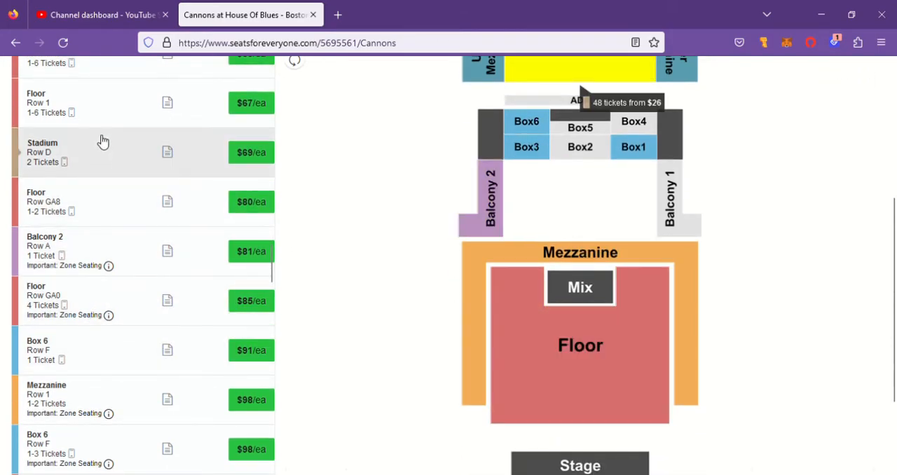
pyautogui.scroll(3)
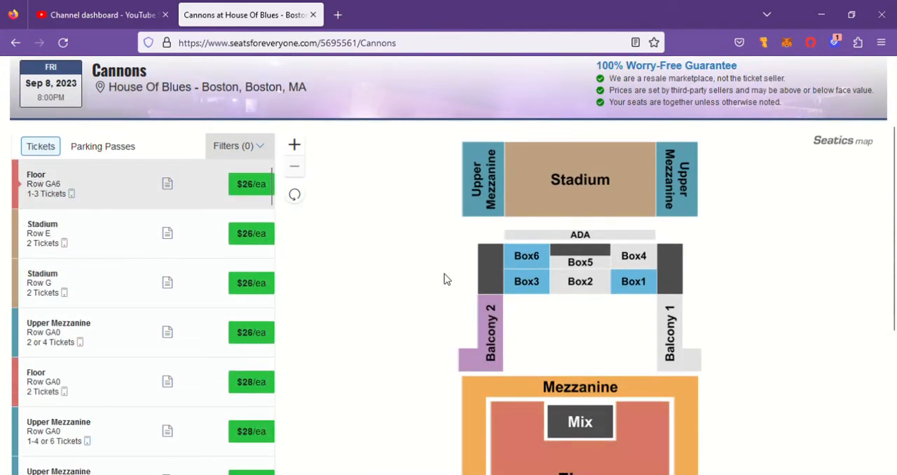
pyautogui.moveTo(371, 290)
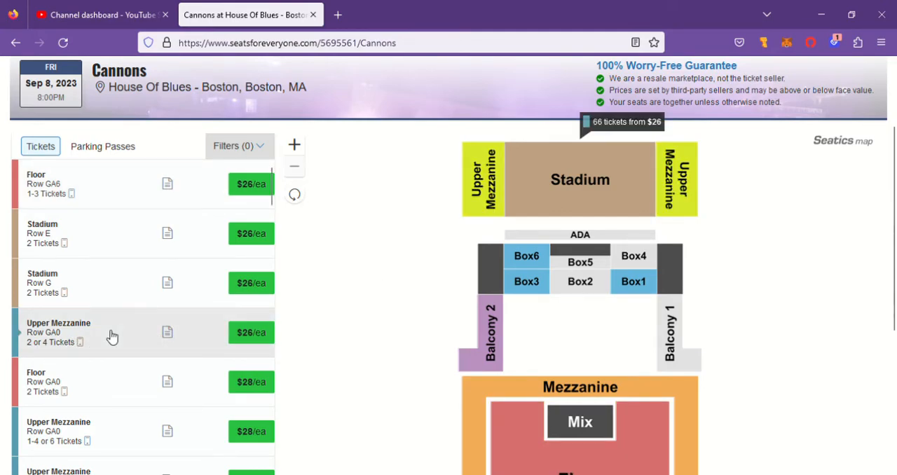
pyautogui.moveTo(120, 328)
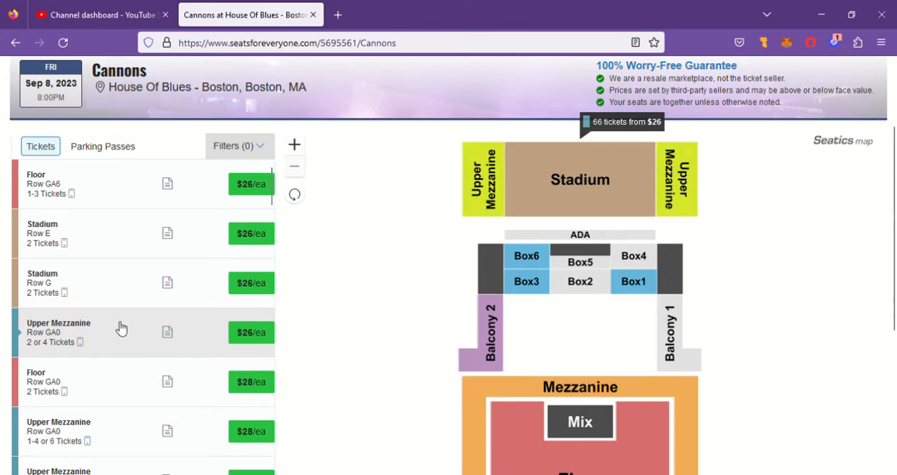
pyautogui.moveTo(156, 336)
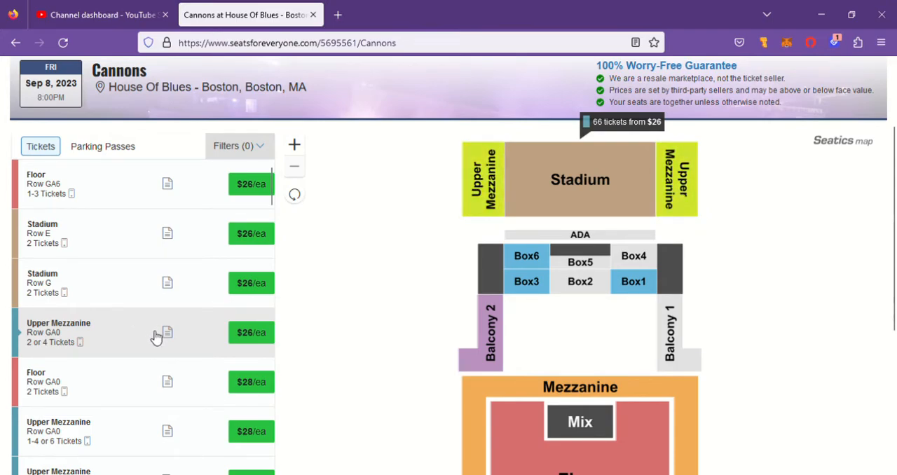
pyautogui.scroll(3)
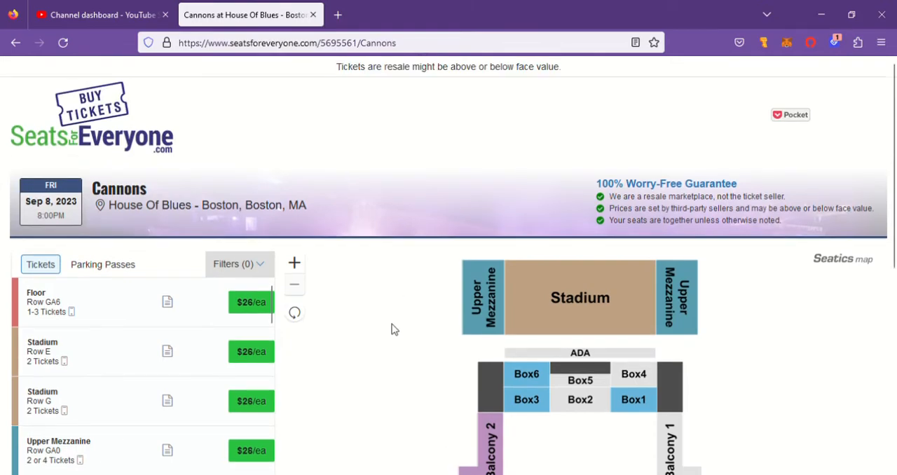
pyautogui.scroll(-3)
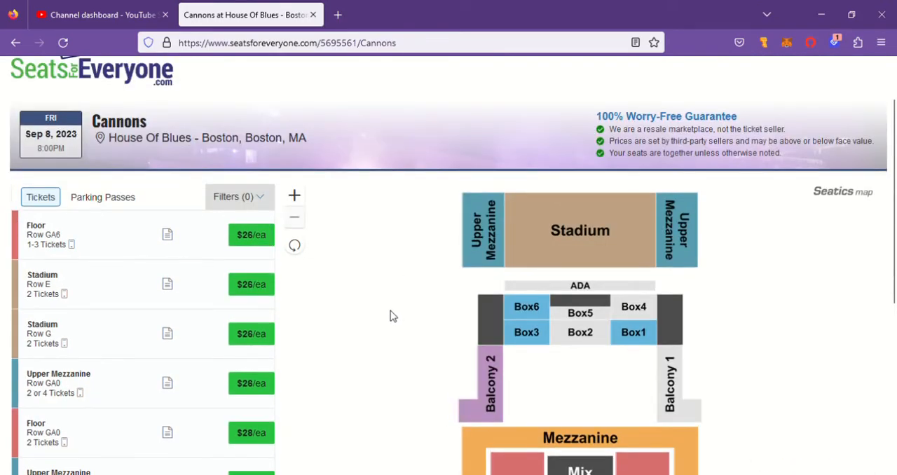
pyautogui.scroll(3)
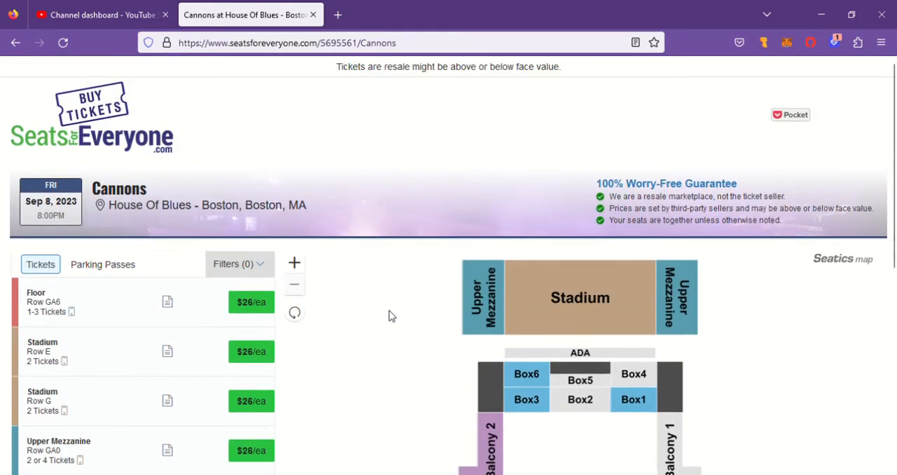
pyautogui.moveTo(382, 327)
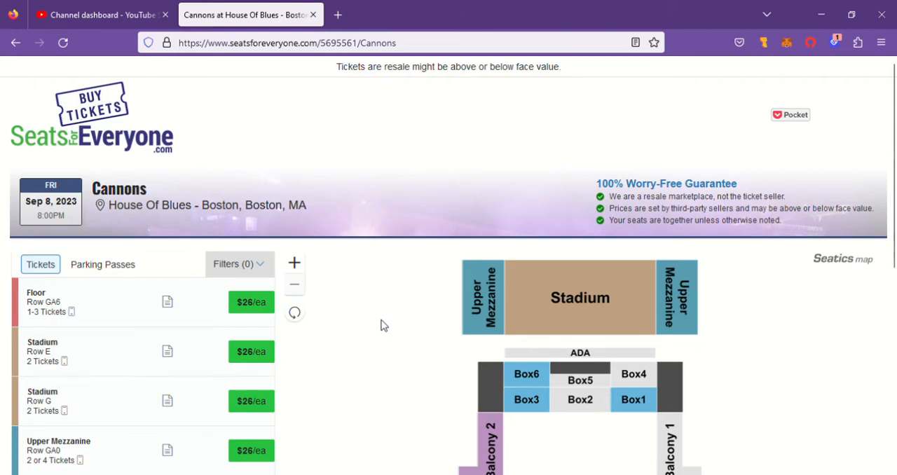
pyautogui.moveTo(378, 320)
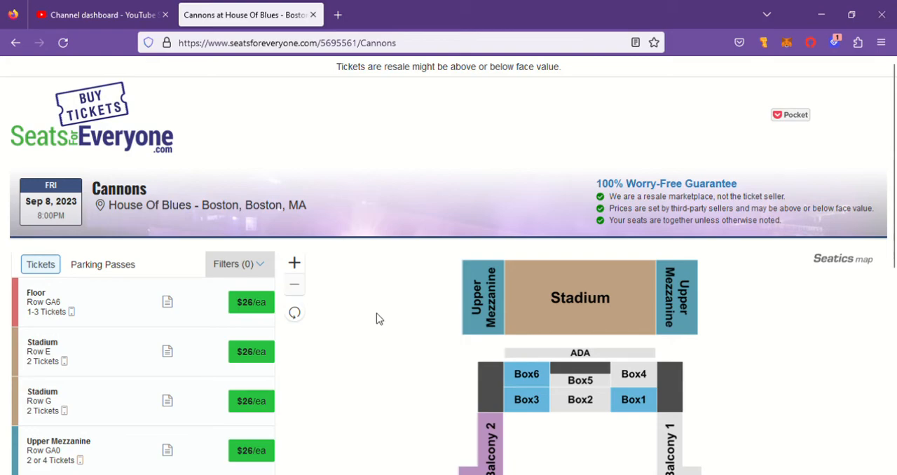
pyautogui.scroll(-3)
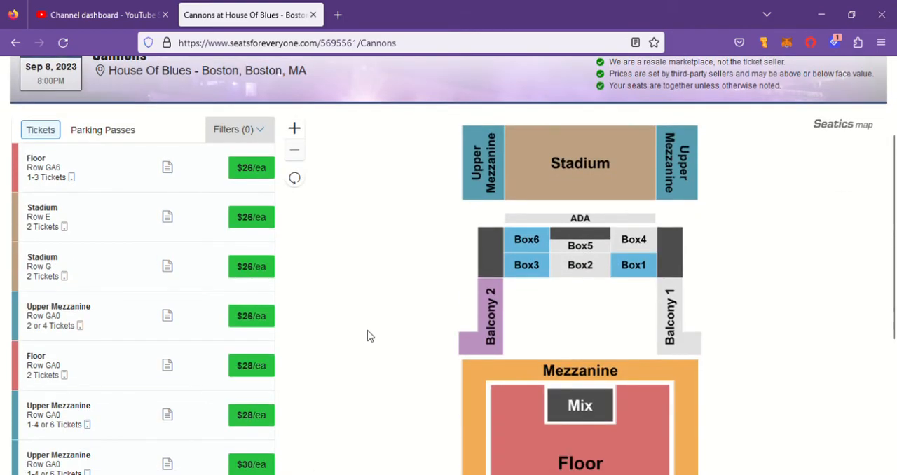
pyautogui.moveTo(378, 331)
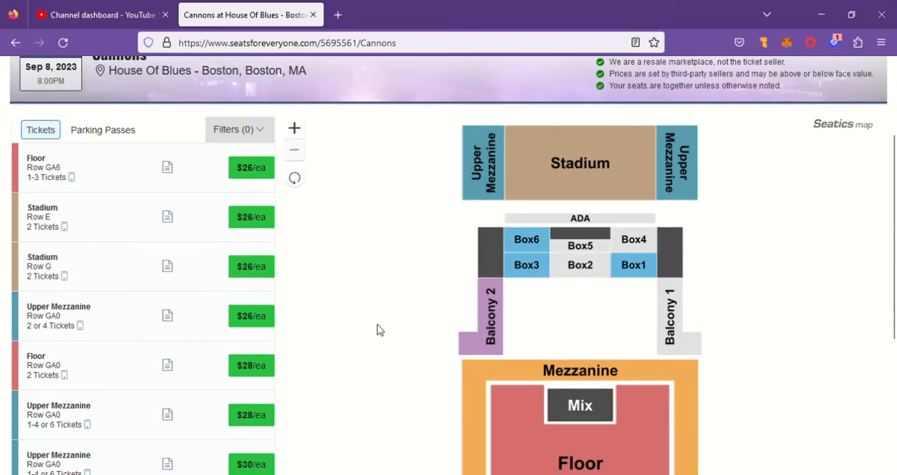
pyautogui.scroll(3)
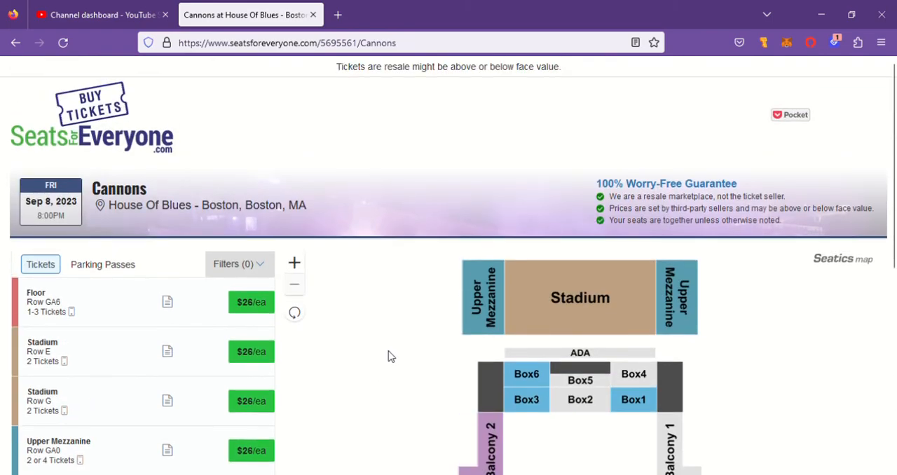